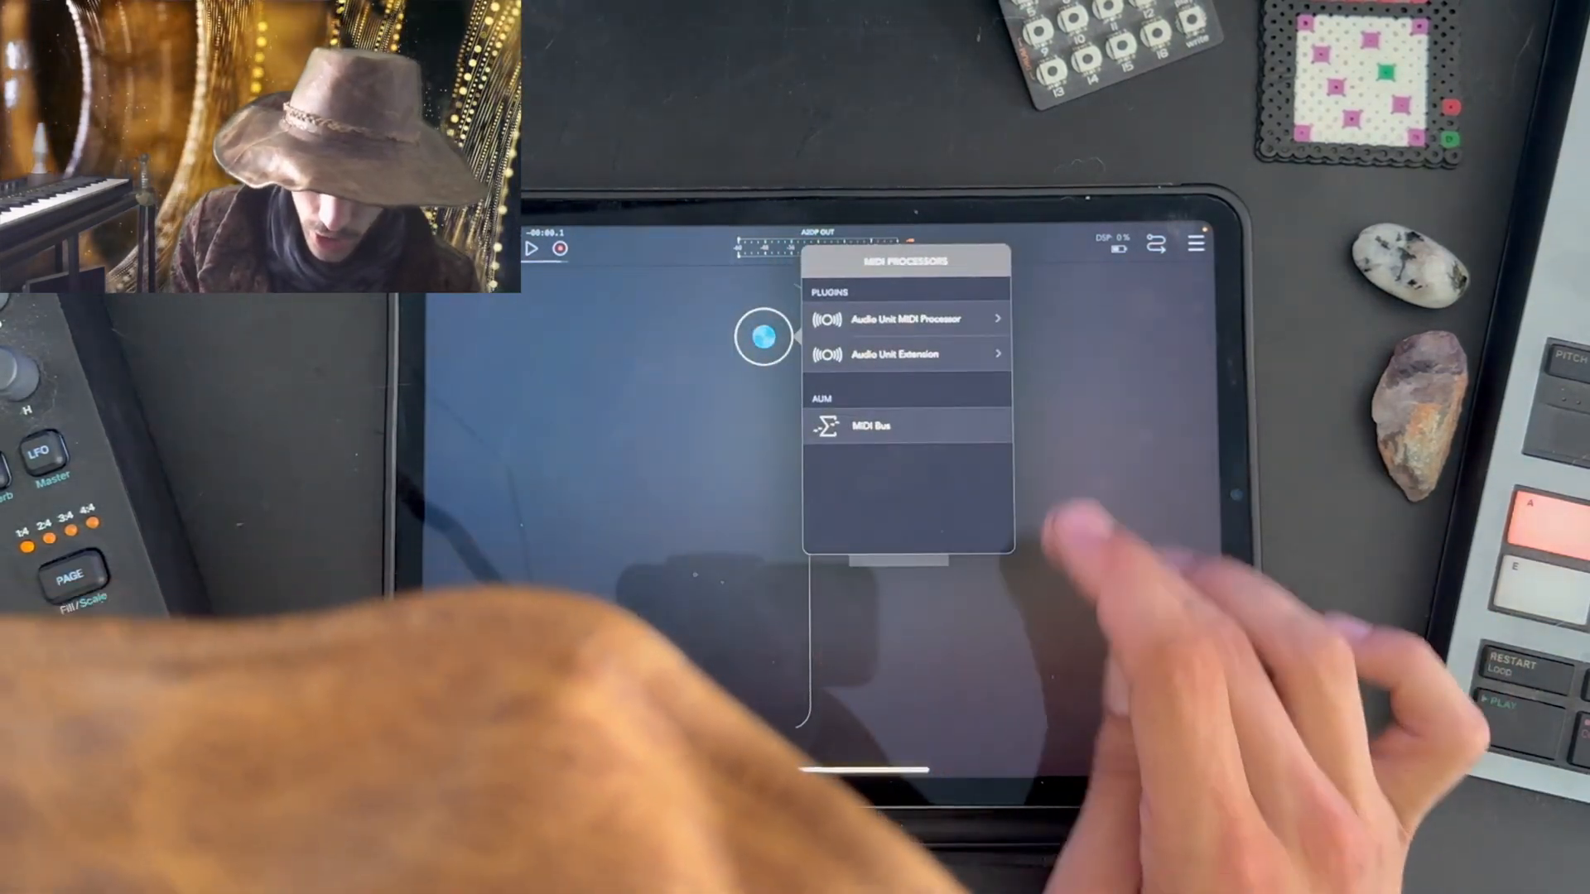
Step: Load the Prism MIDI processor into the MIDI 1 channel's first slot
click(896, 318)
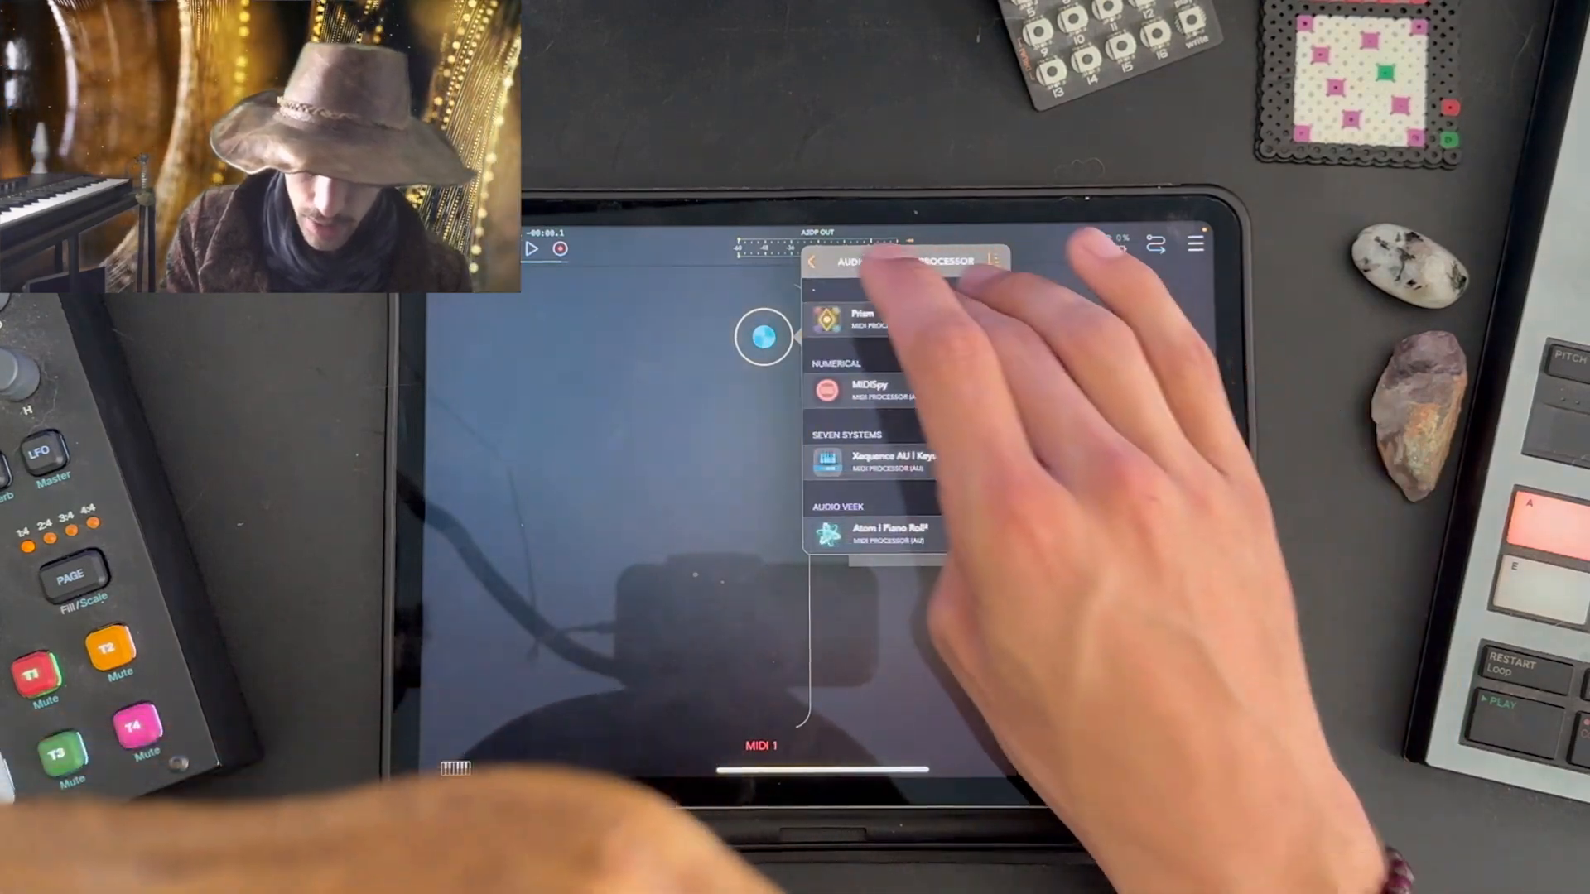
click(859, 317)
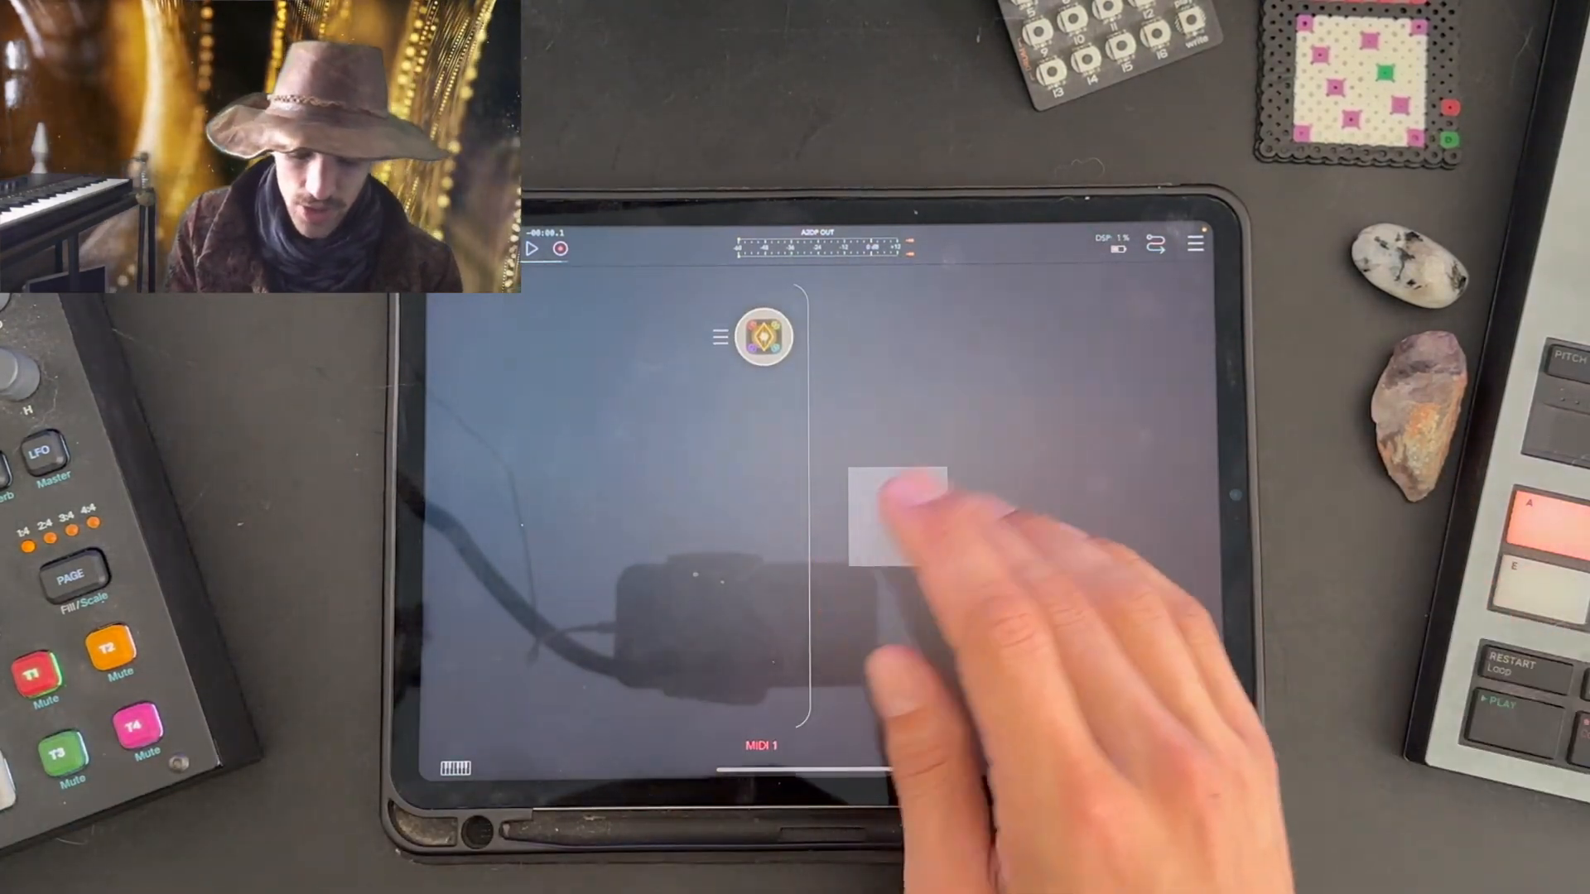
Step: Add a second audio channel and load the Recife instrument on it
click(895, 507)
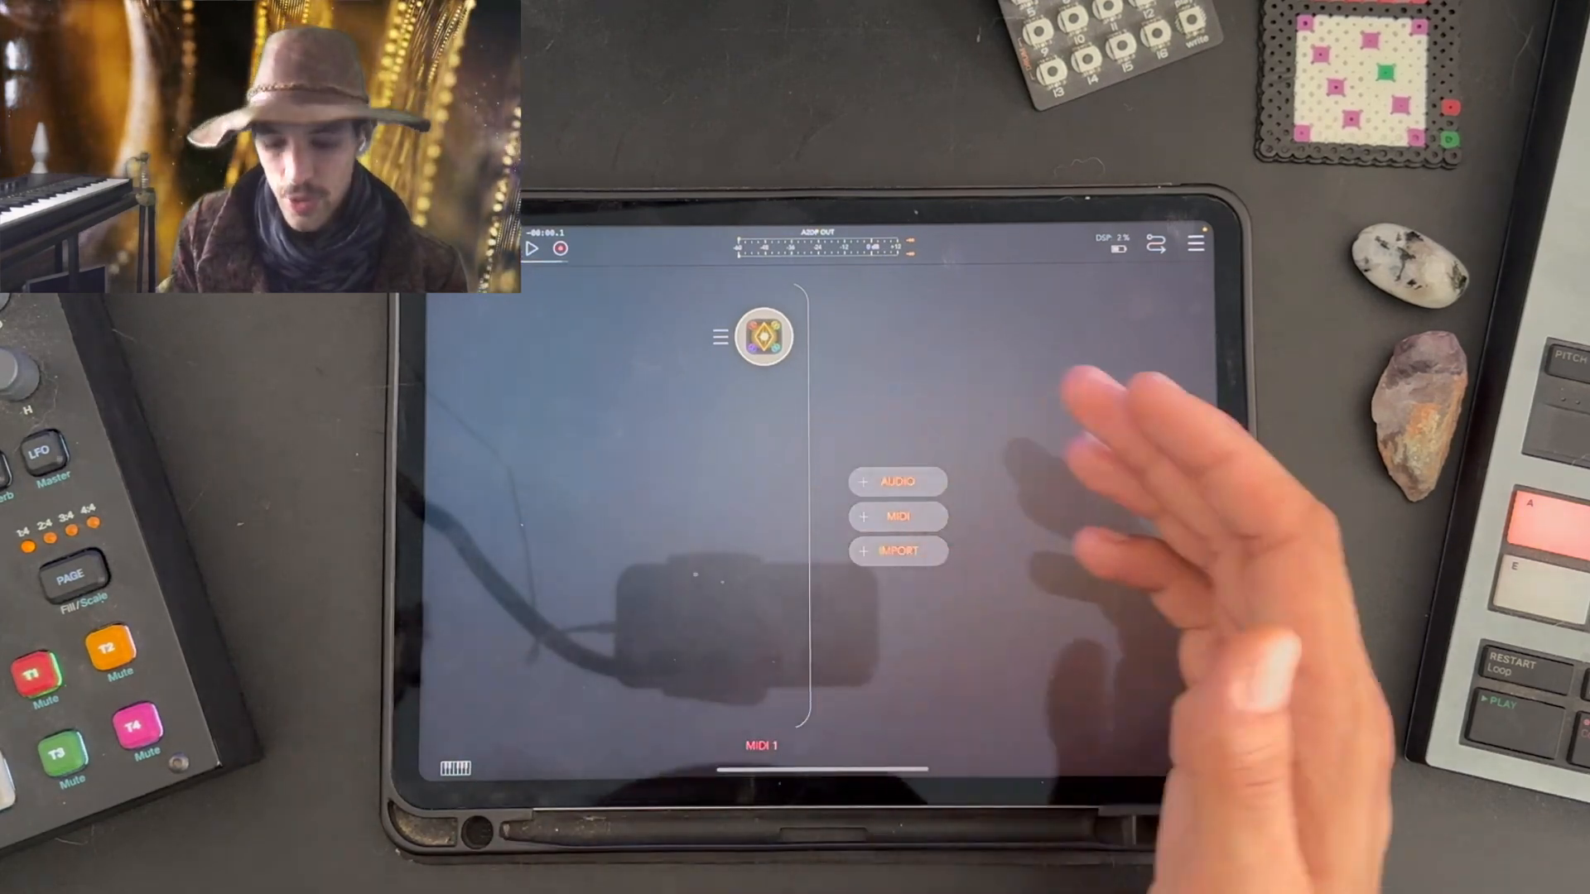
click(896, 517)
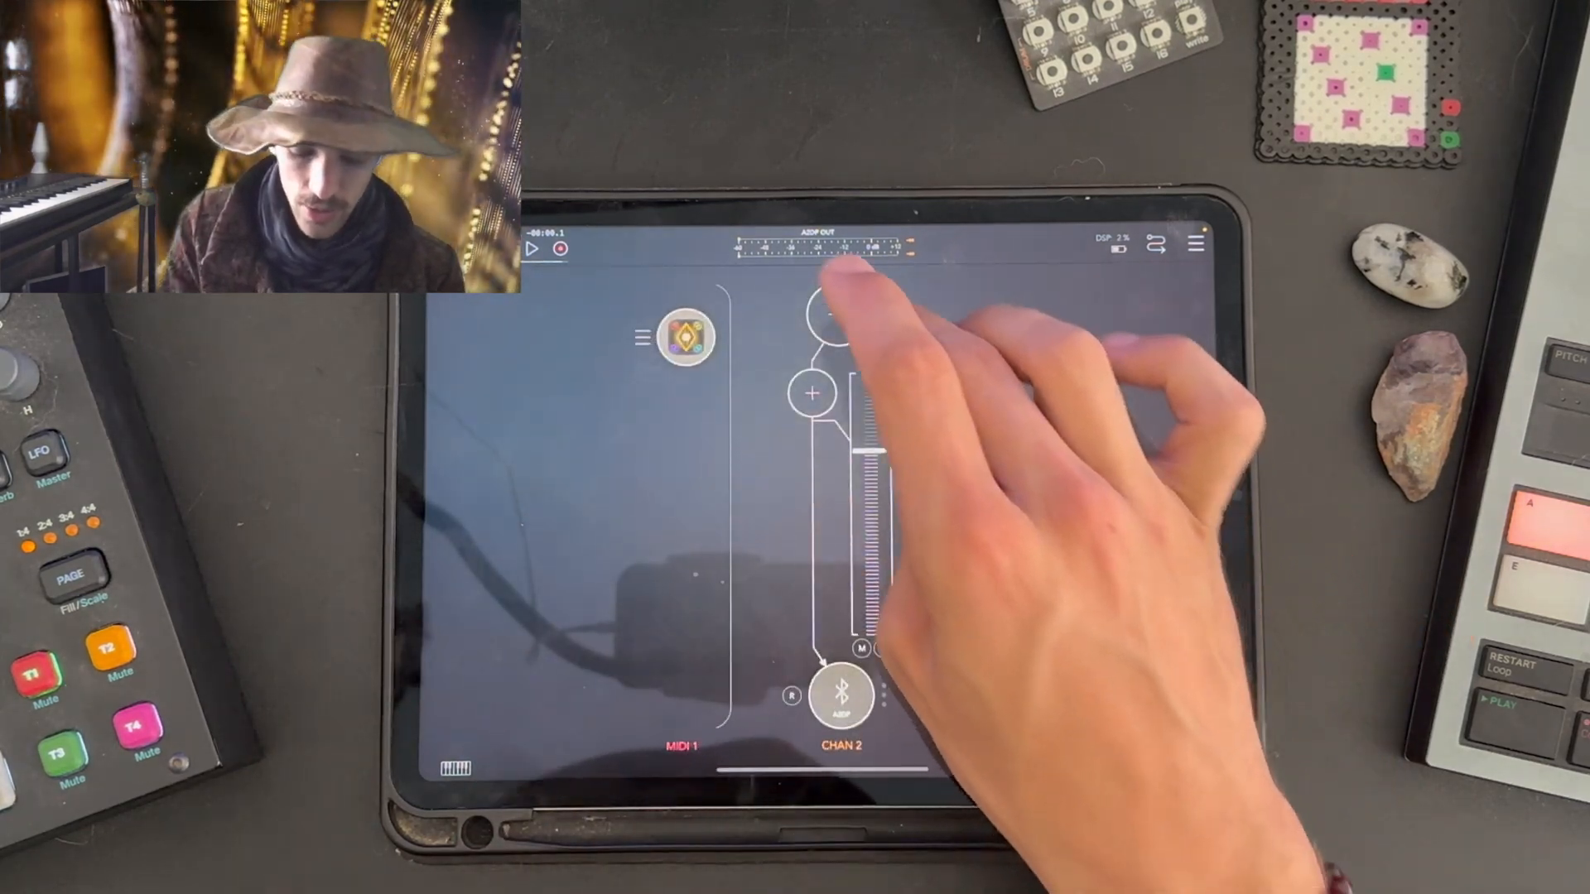
click(823, 324)
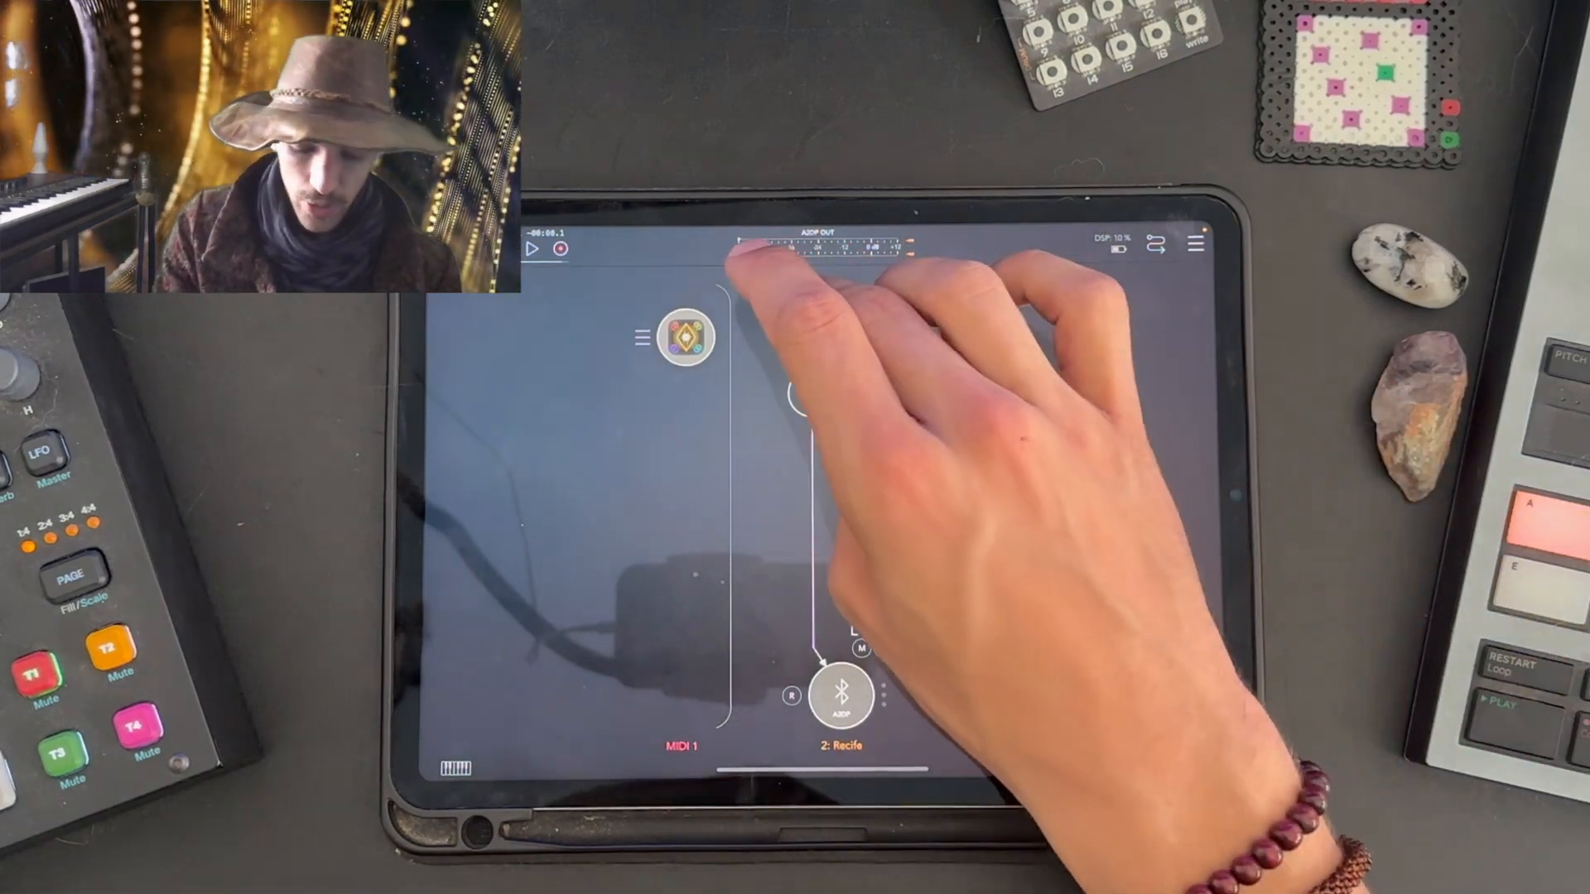
click(840, 696)
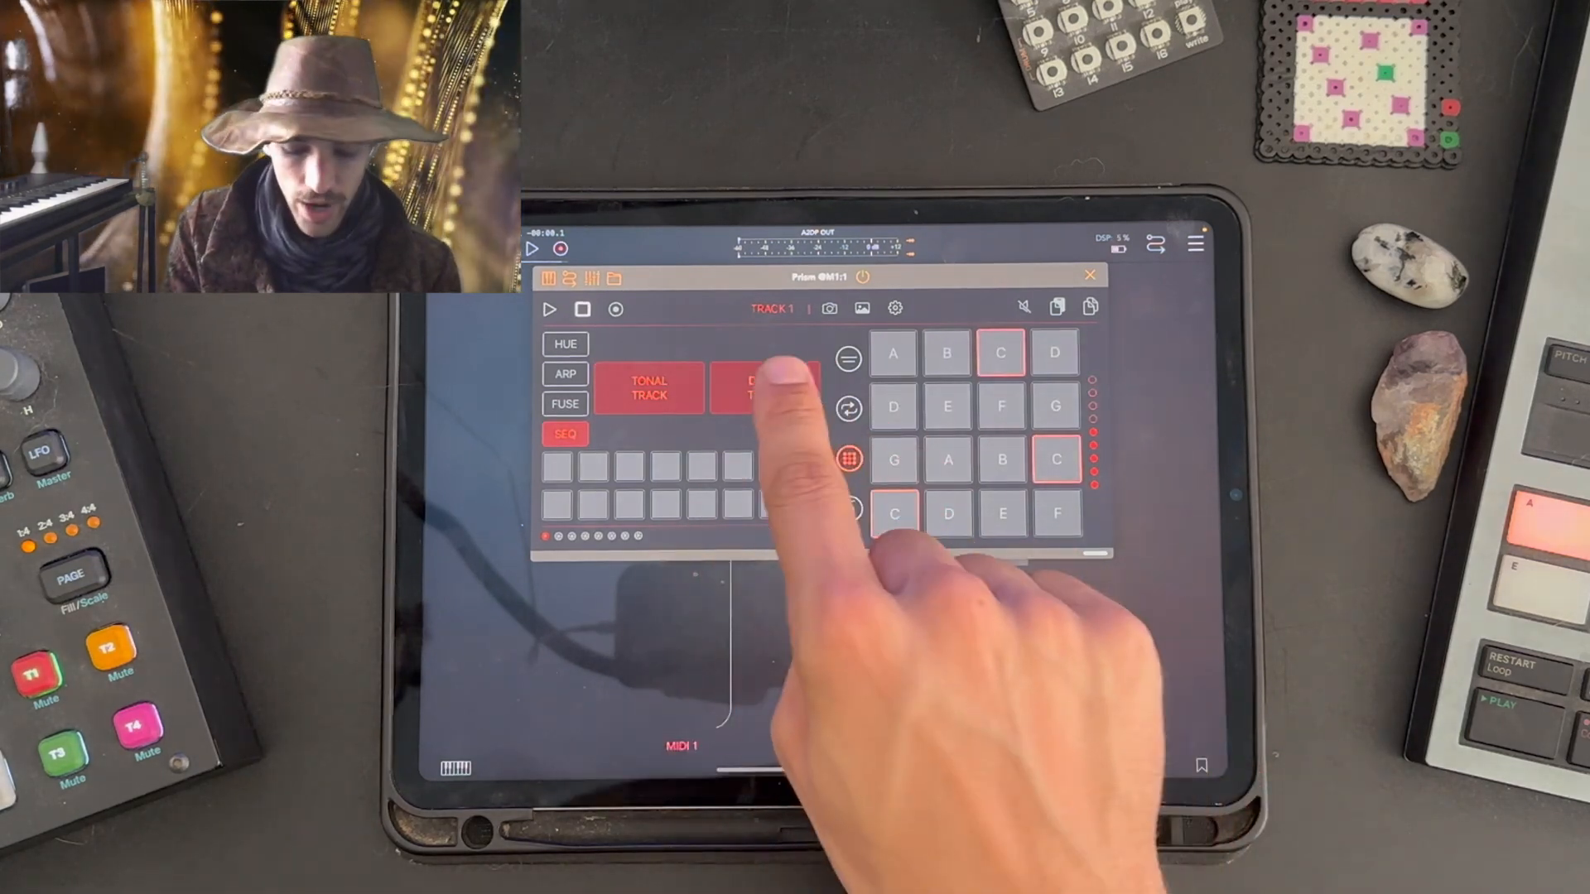
Step: Switch Prism's Track 1 to a Drum Track sending to Recife
click(767, 391)
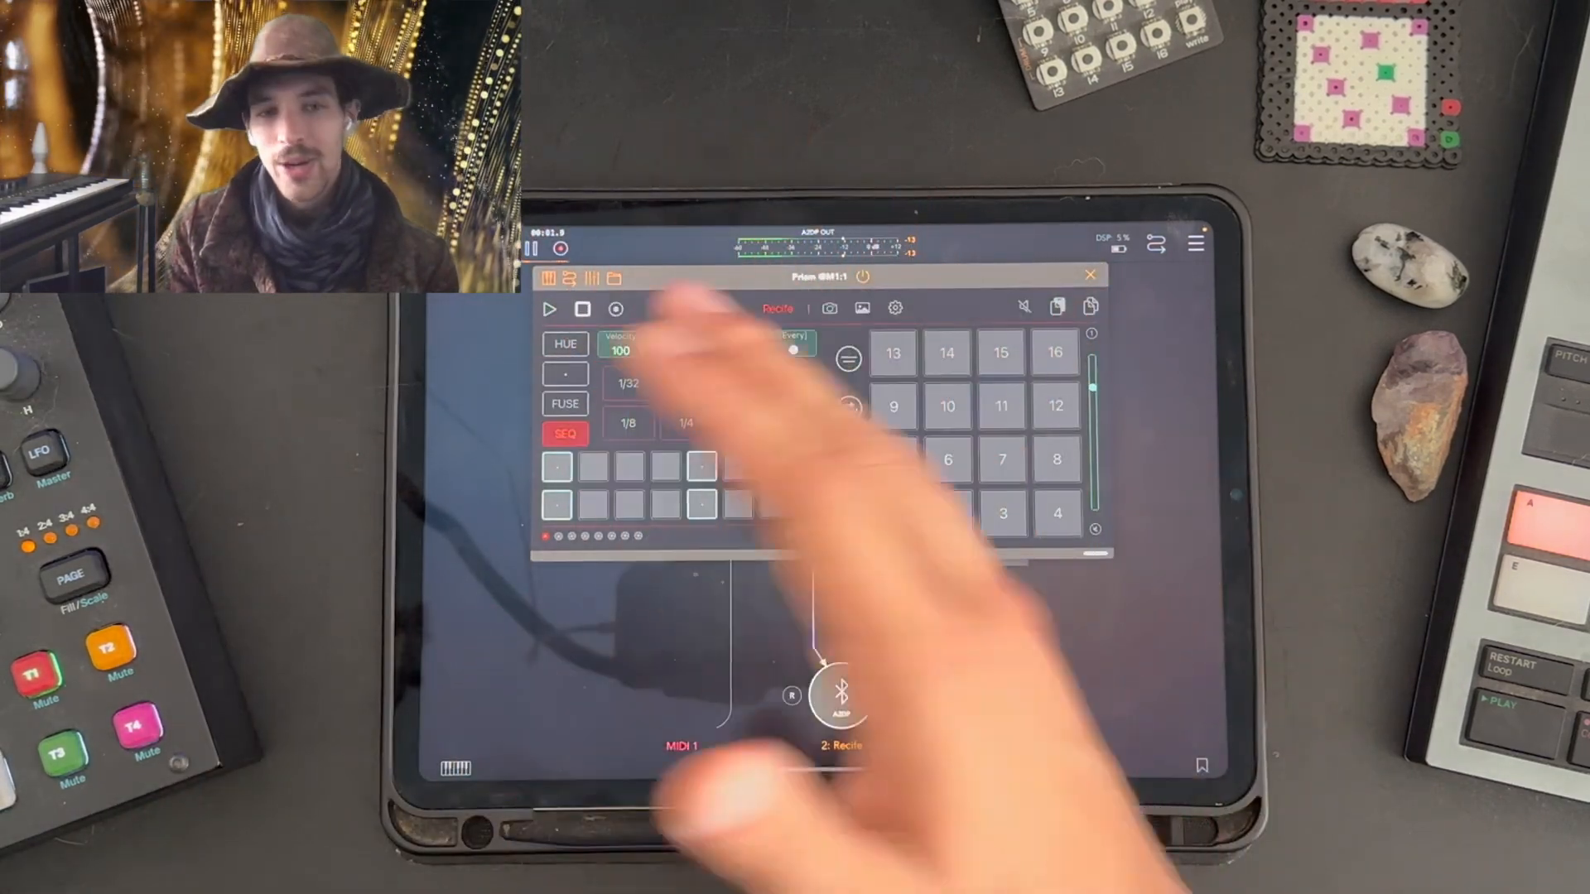
Step: Toggle steps in Prism's grid to build the Recife drum pattern
click(685, 384)
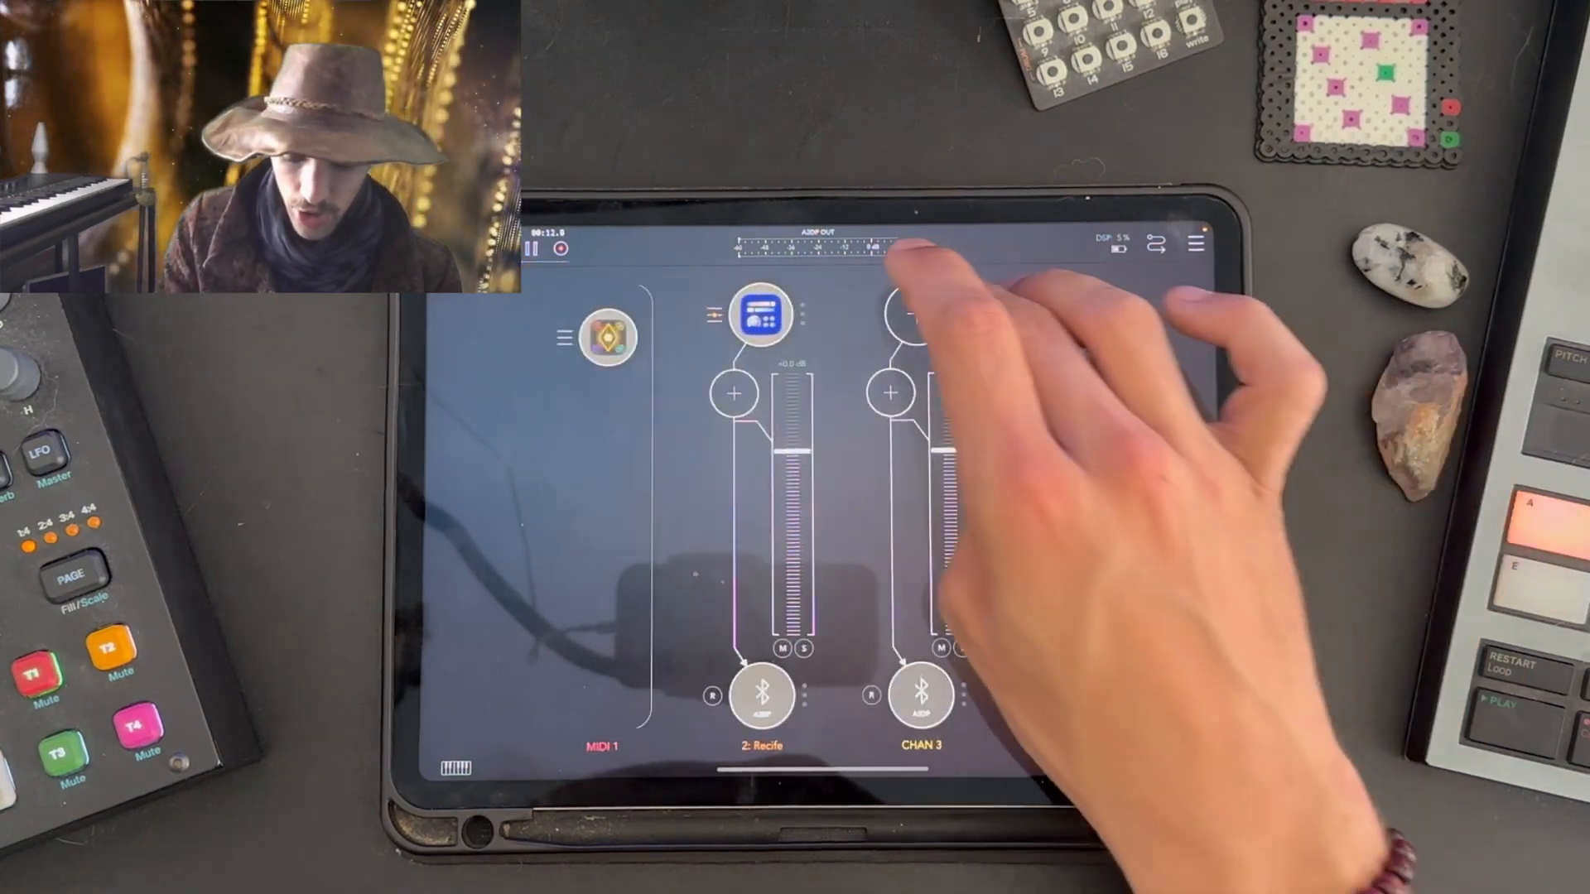
Step: Load Phoenix on channel 3 and open its MIDI source routing
click(910, 315)
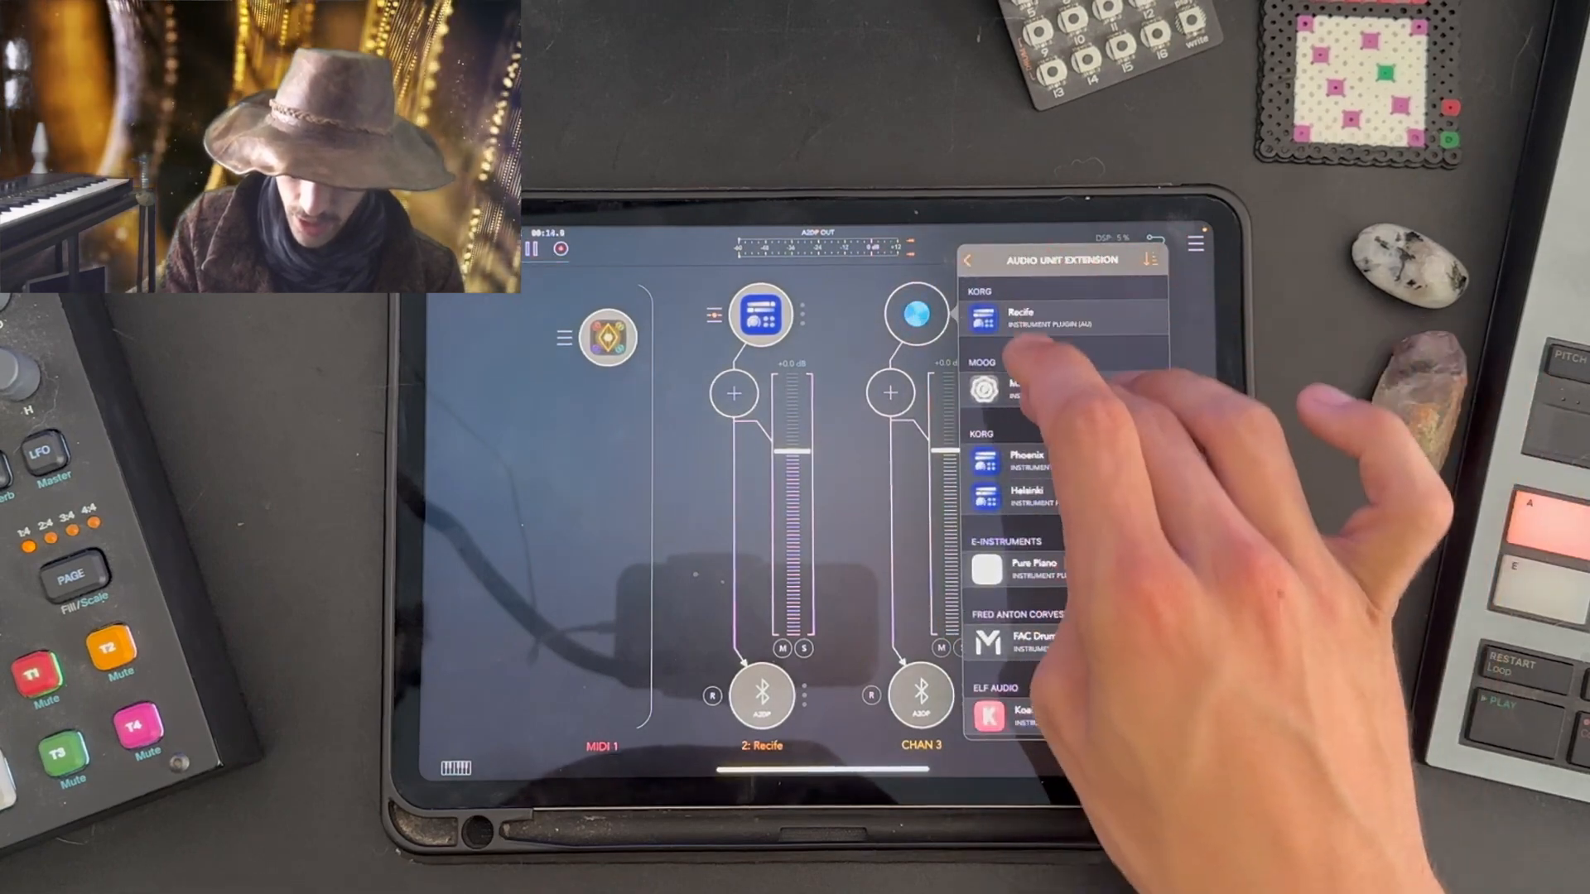
click(1025, 458)
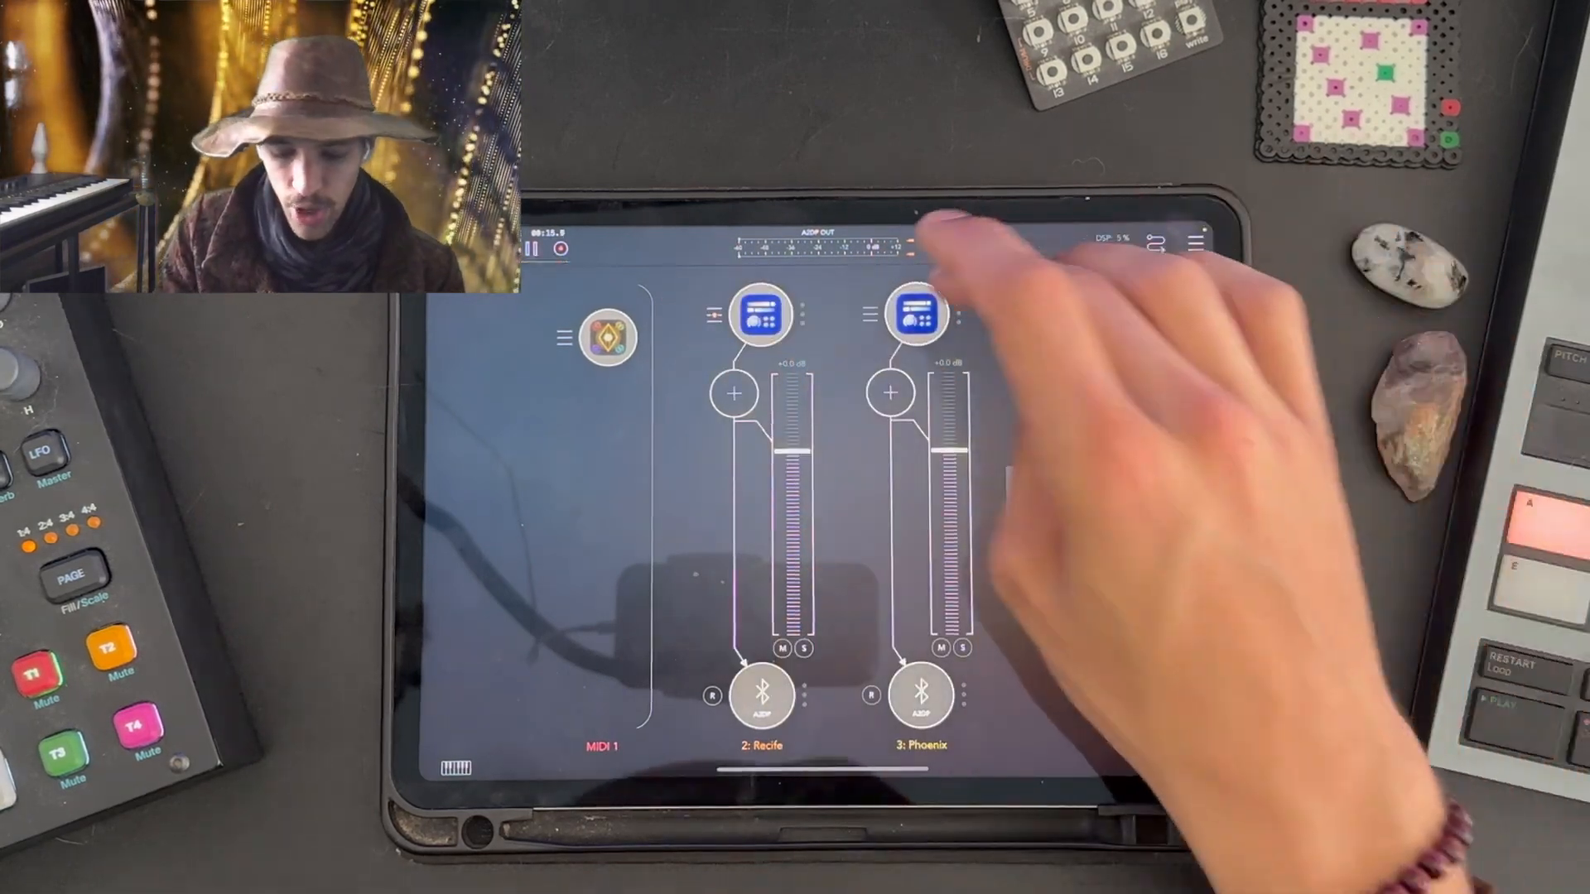
click(913, 313)
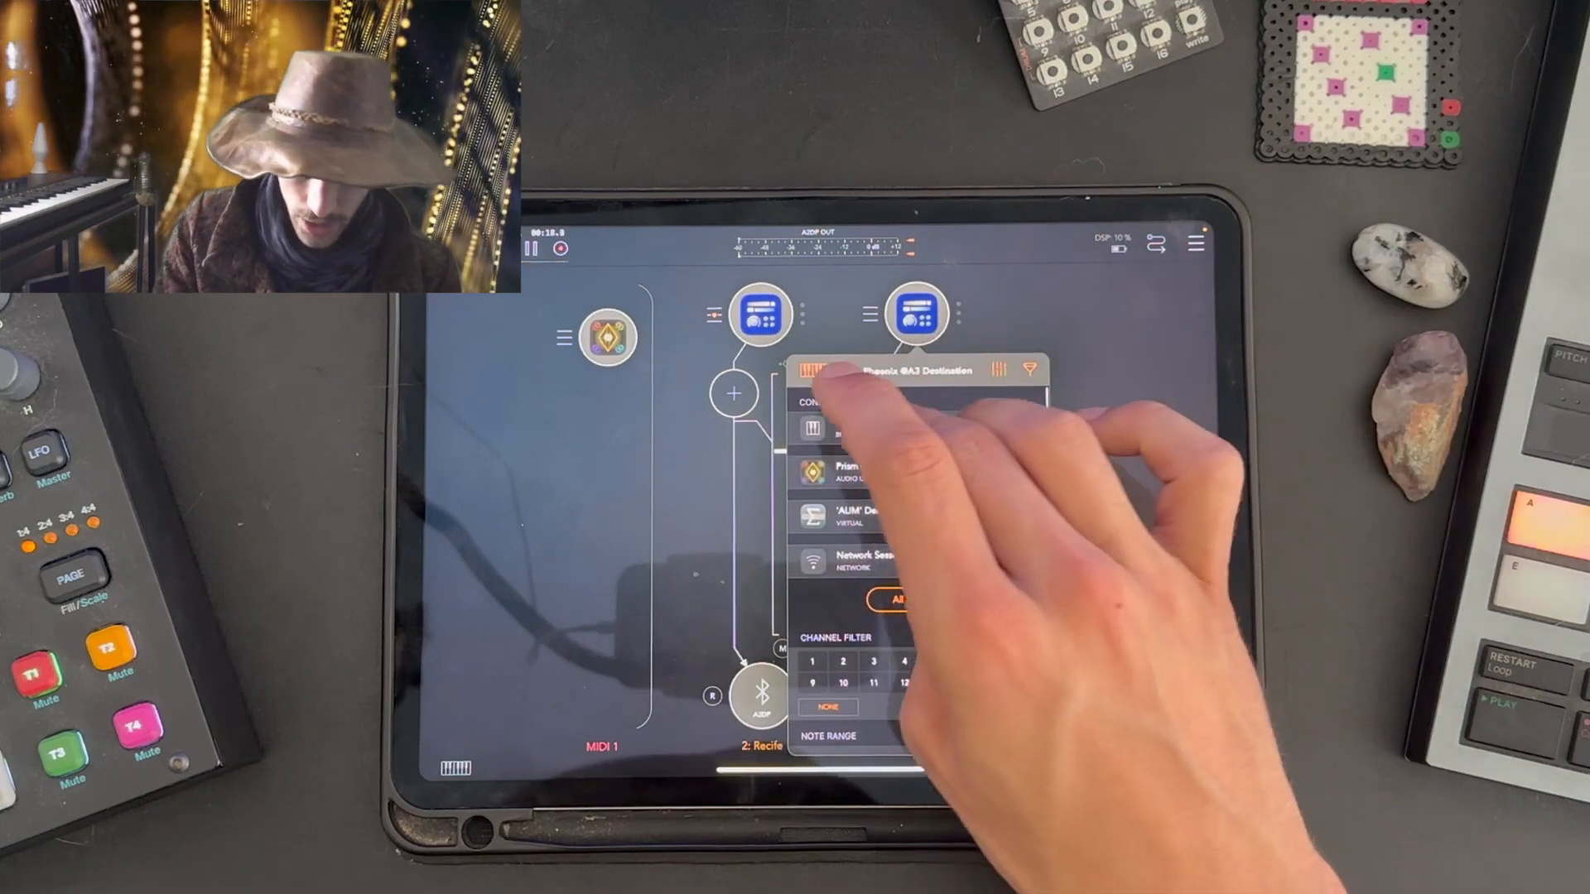